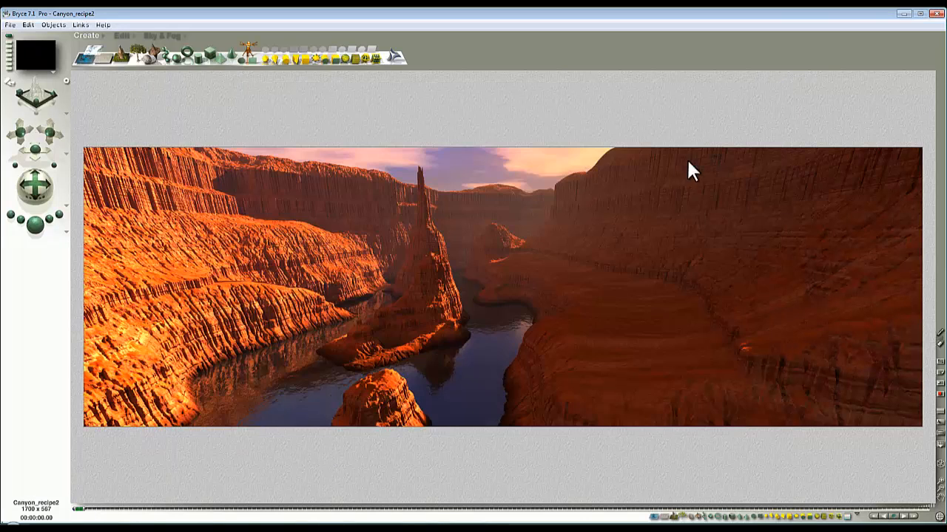
mouse_move(559, 334)
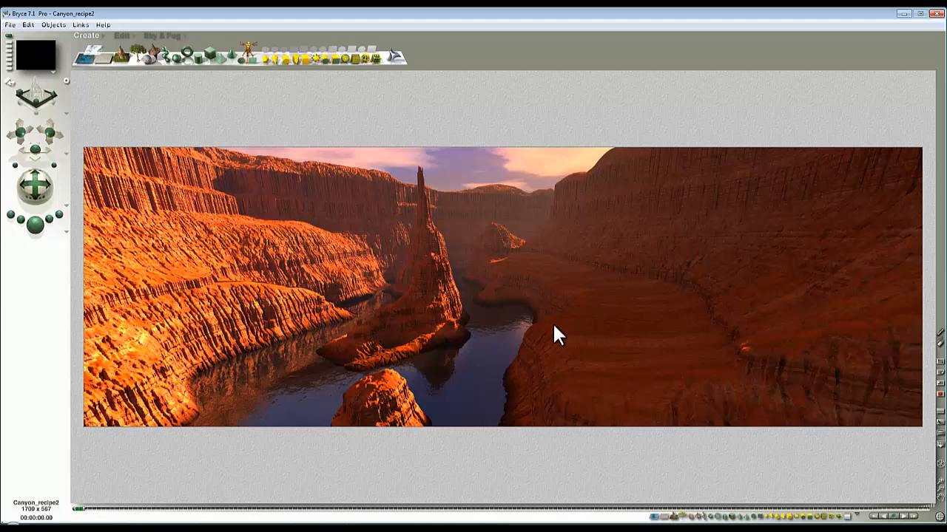
mouse_move(435, 326)
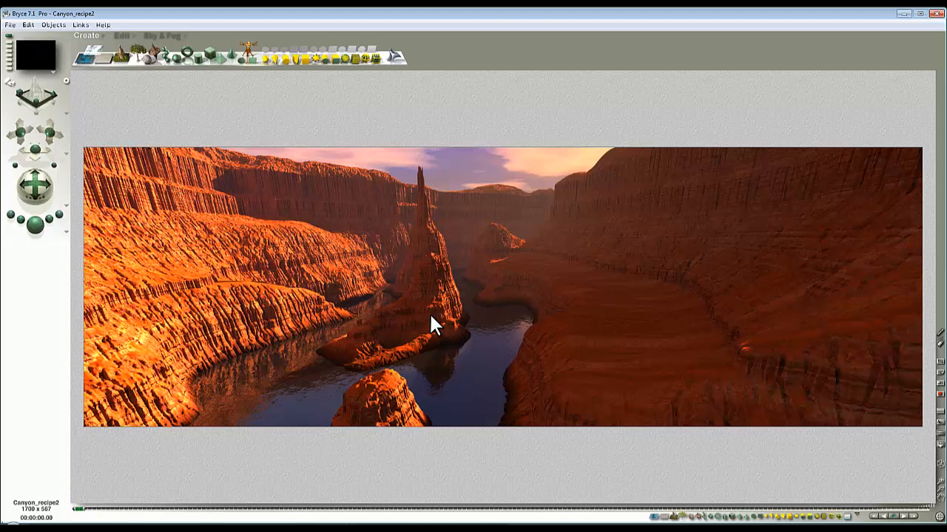
mouse_move(435, 319)
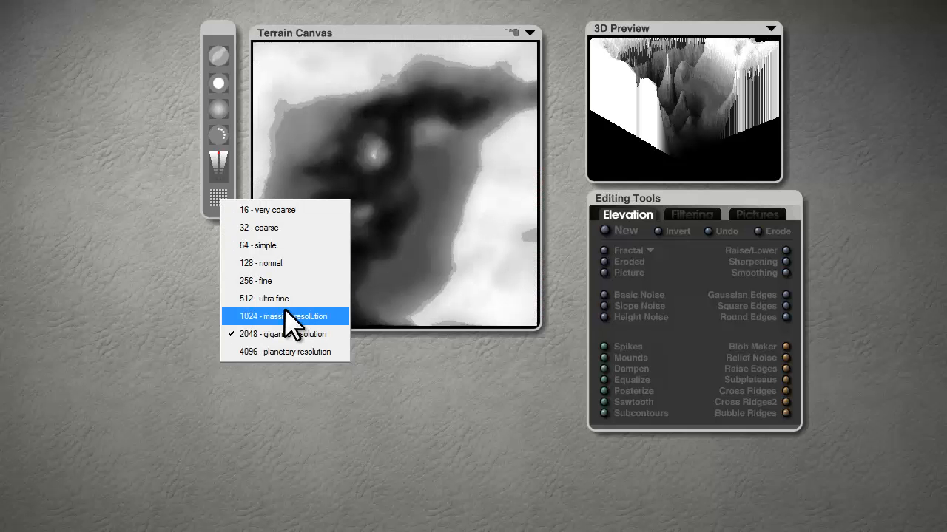
Step: Drop the terrain grid resolution from 2048 to 1024, then to 512 ultra-fine
click(284, 317)
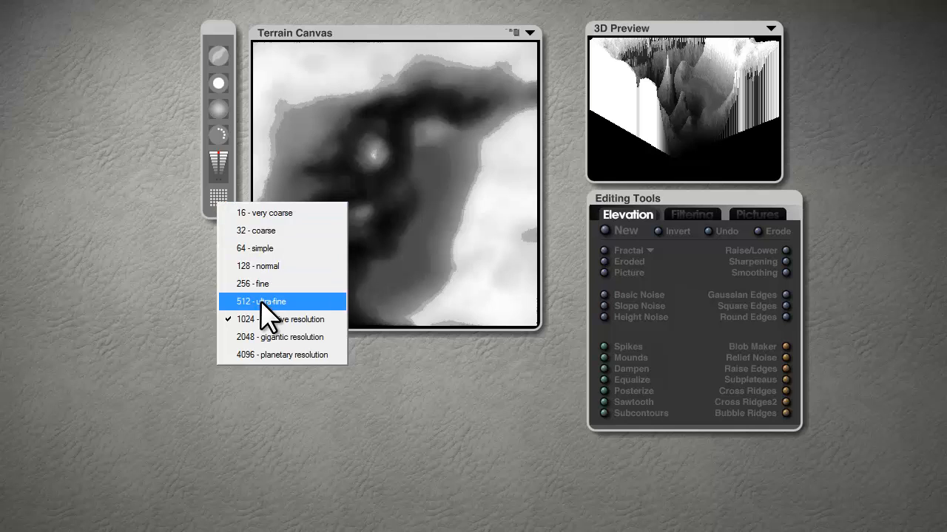
click(260, 302)
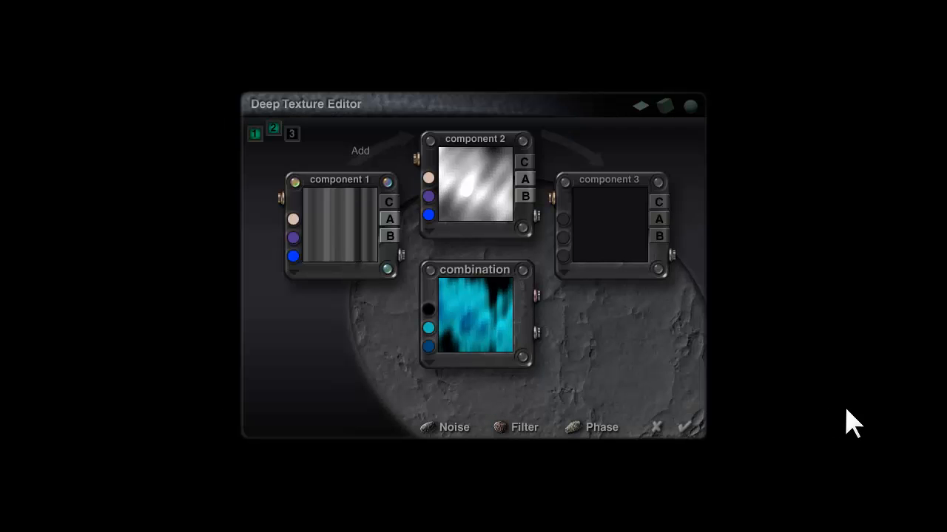
mouse_move(474, 266)
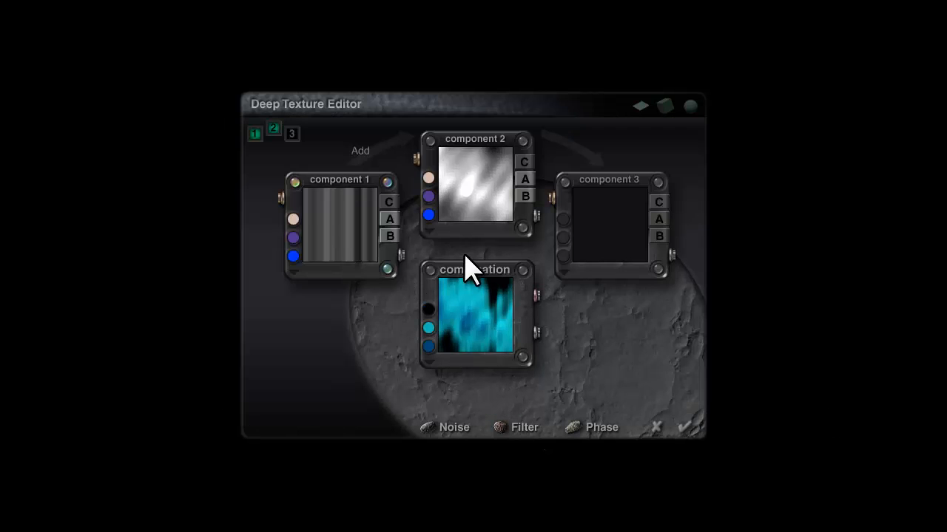
mouse_move(436, 263)
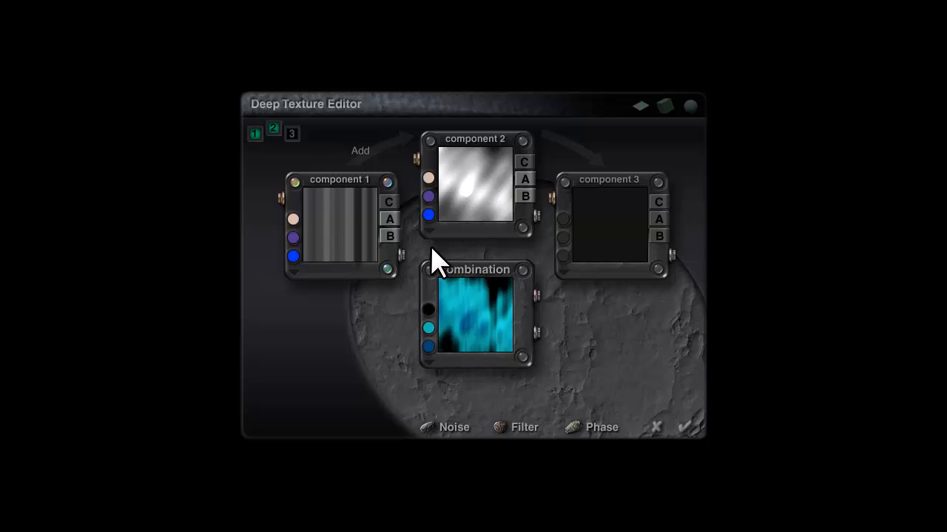
mouse_move(436, 381)
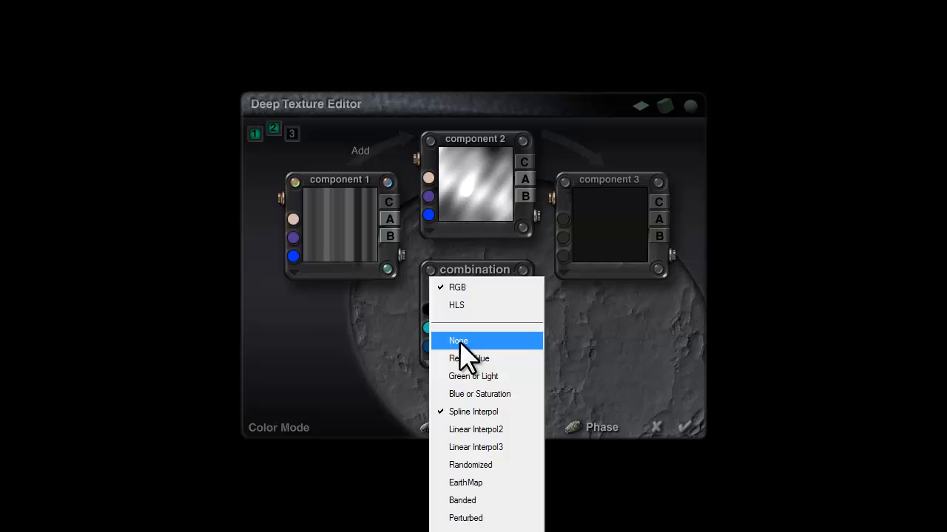
Step: Set the Deep Texture Editor combination colour mode to None
click(459, 340)
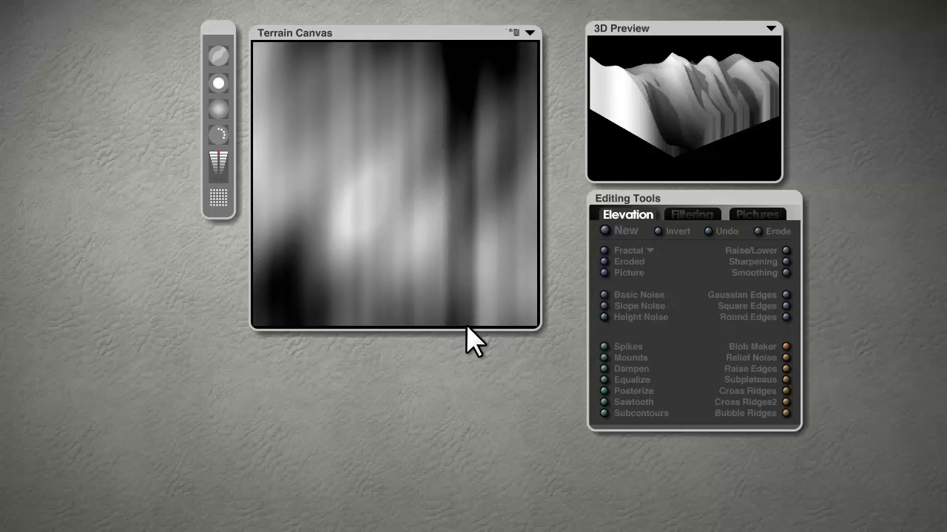
mouse_move(536, 414)
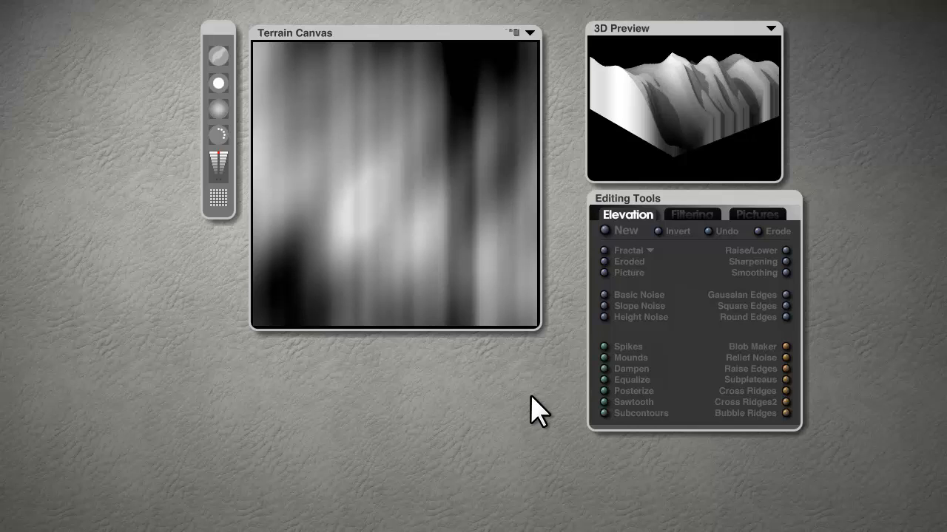
mouse_move(536, 411)
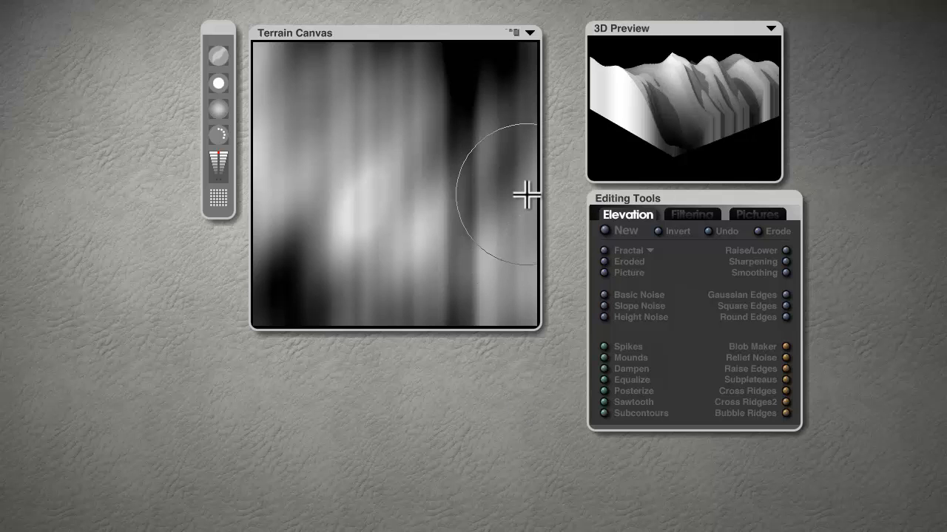
Step: Brush an elevation stroke across the streaky canyon height map
drag(525, 194, 385, 73)
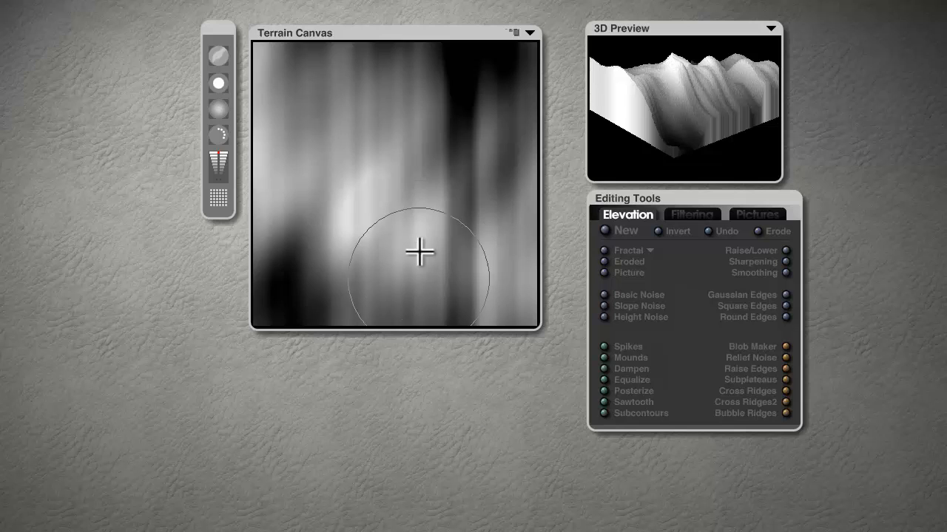
mouse_move(473, 447)
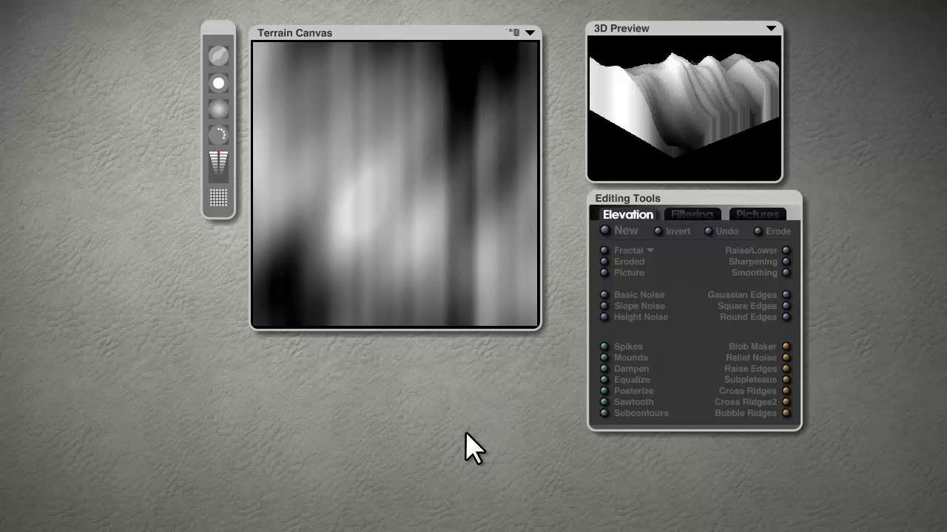
mouse_move(494, 486)
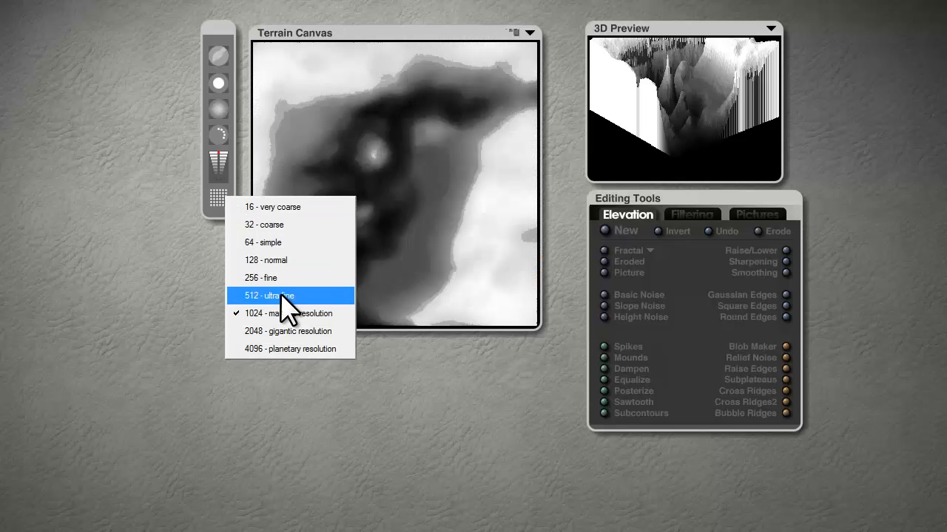
Step: Set the terrain grid resolution to 512 - ultra-fine
click(269, 296)
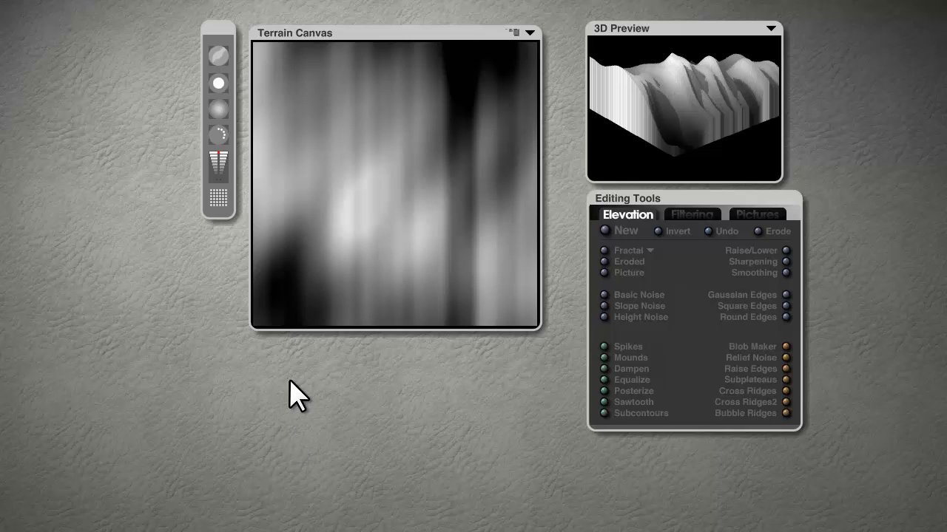
mouse_move(413, 441)
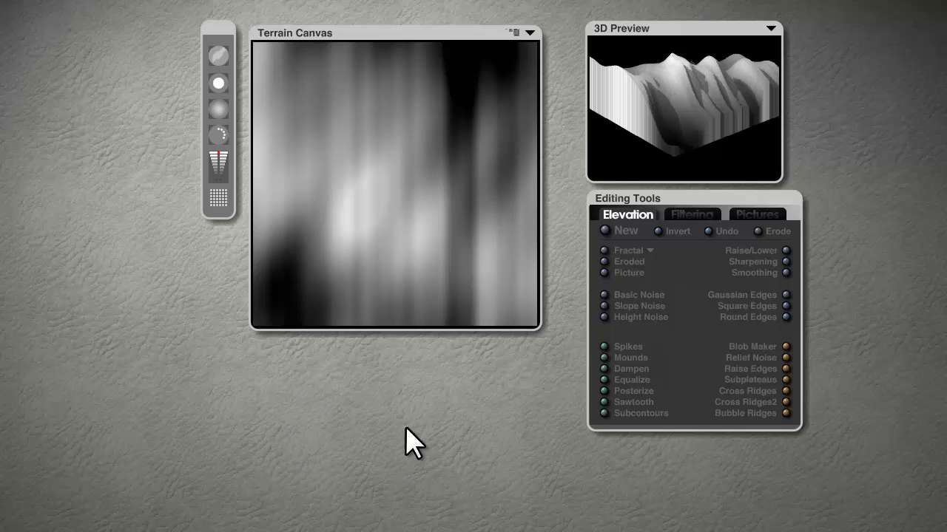
mouse_move(497, 399)
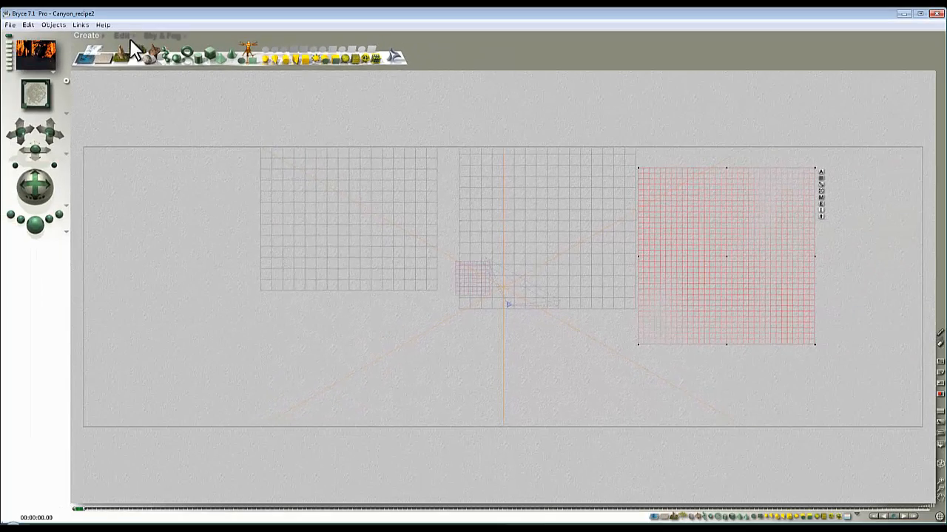
Step: Use the Edit palette to move the curving terrain wall to the scene centre
click(121, 36)
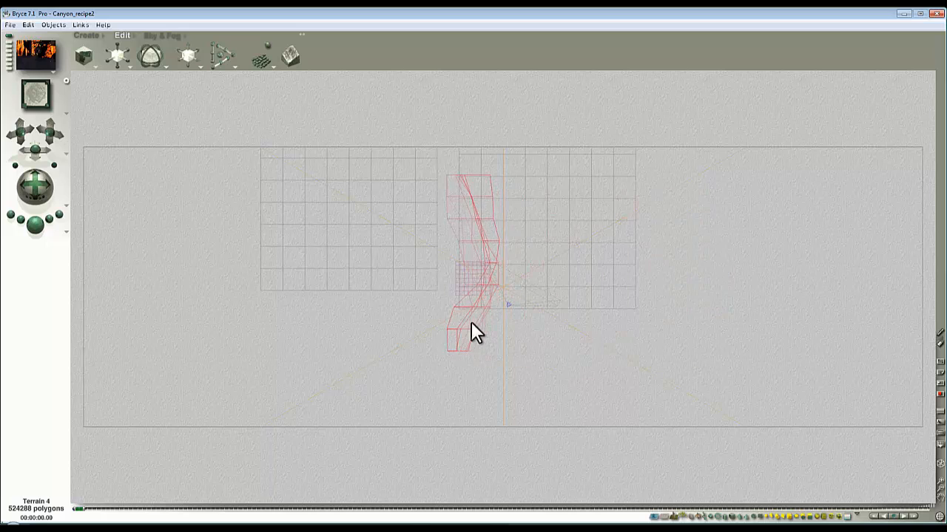
drag(473, 333, 488, 318)
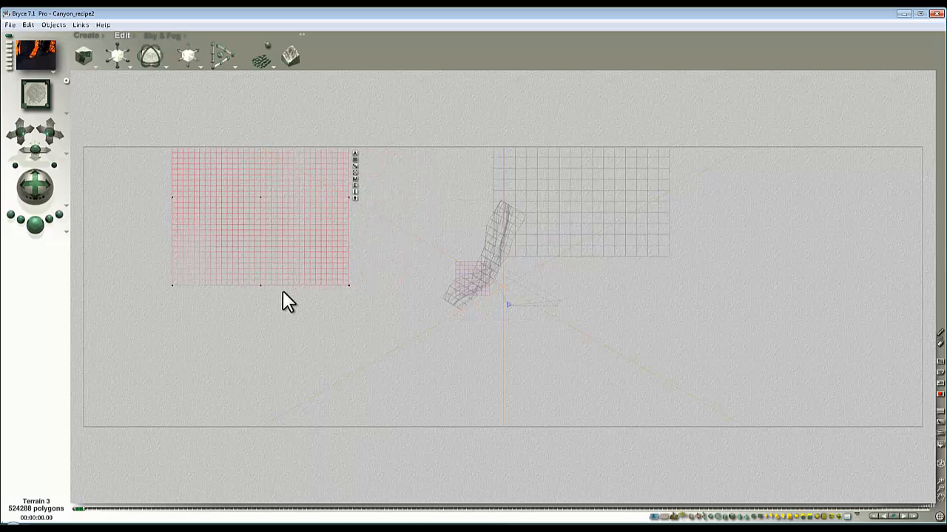
mouse_move(290, 298)
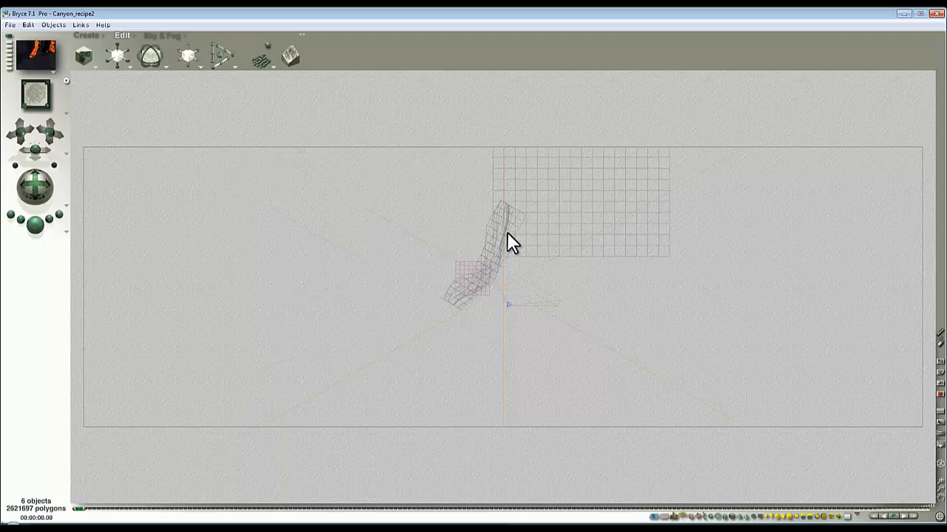
Step: Move Terrain 5 opposite the first wall so the two form a canyon
click(488, 259)
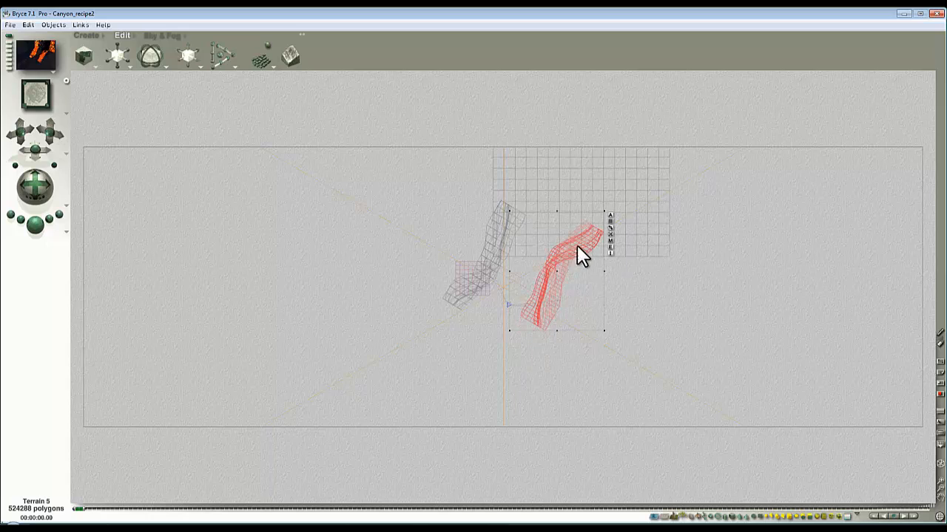
drag(580, 255, 470, 284)
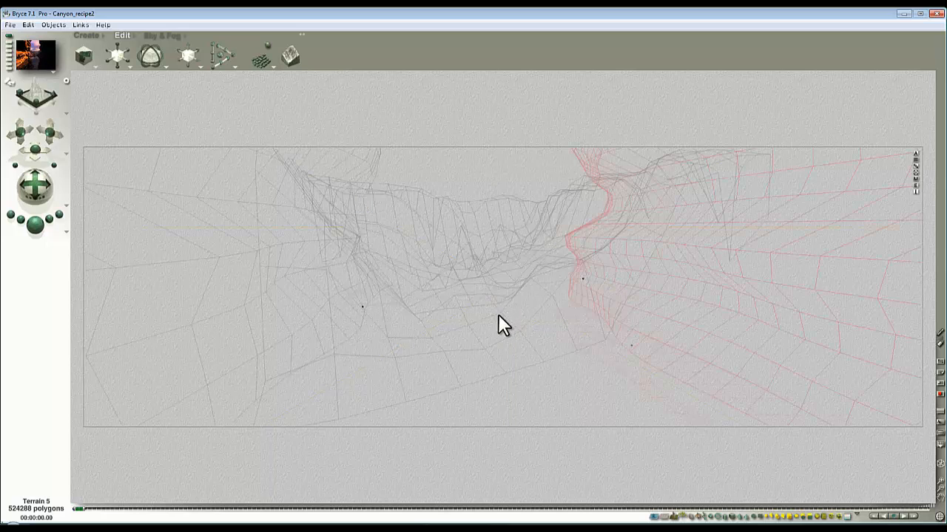
Step: Start a render of the canyon scene from the left control palette
click(32, 223)
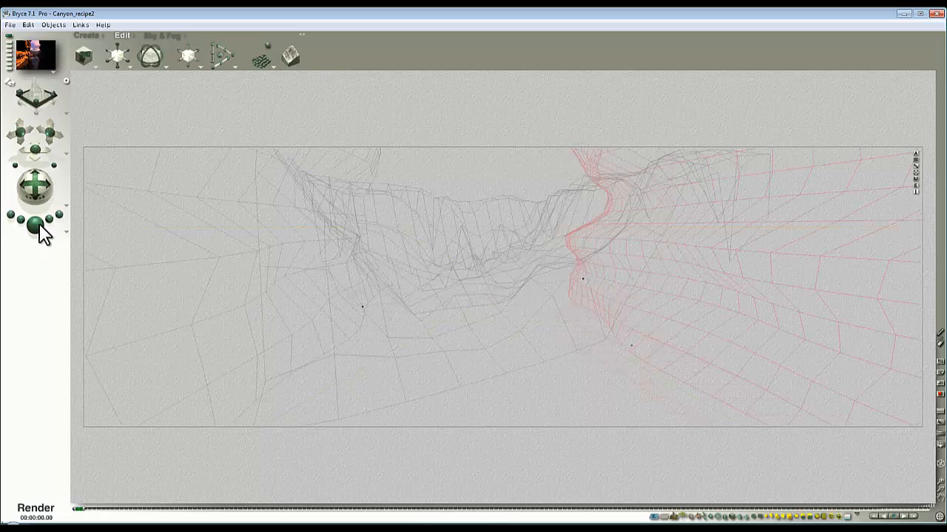
click(36, 225)
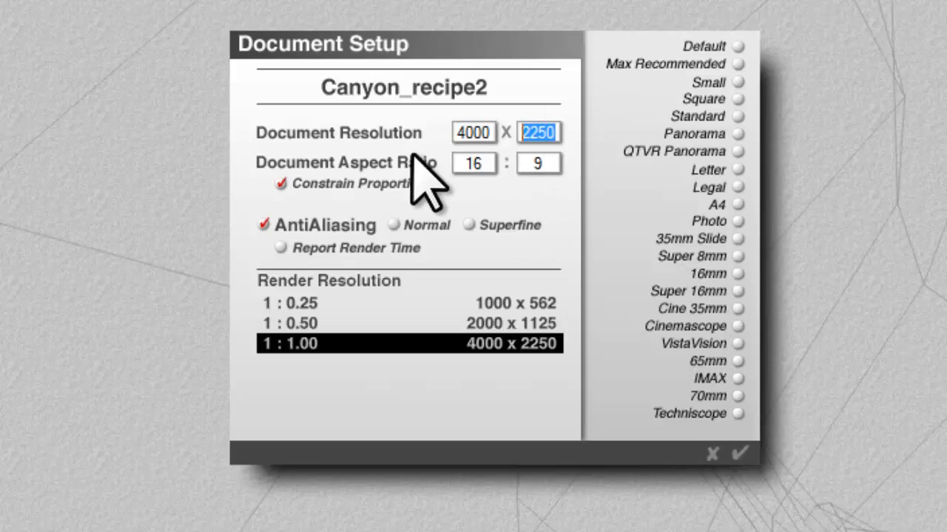
Step: Set Canyon_recipe2's document resolution to 1511 x 850 at 16:9 and confirm
text(8)
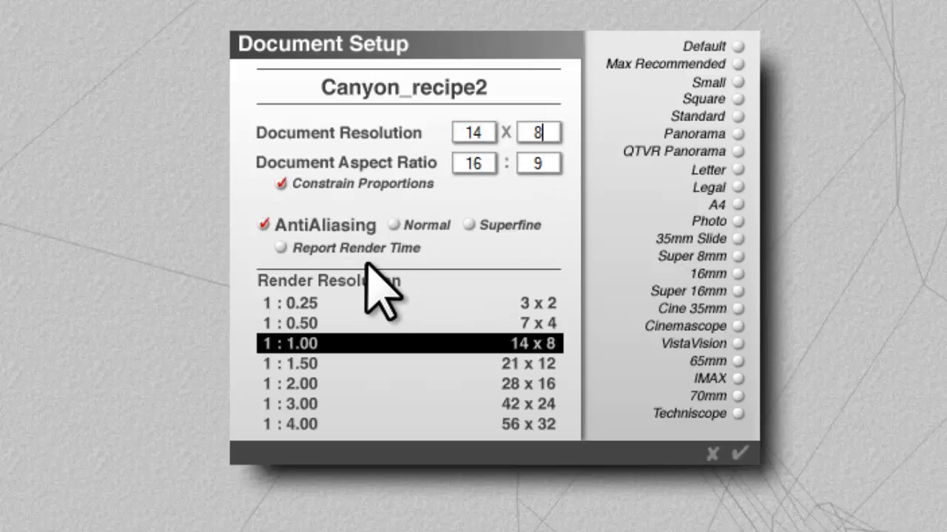
text(1511)
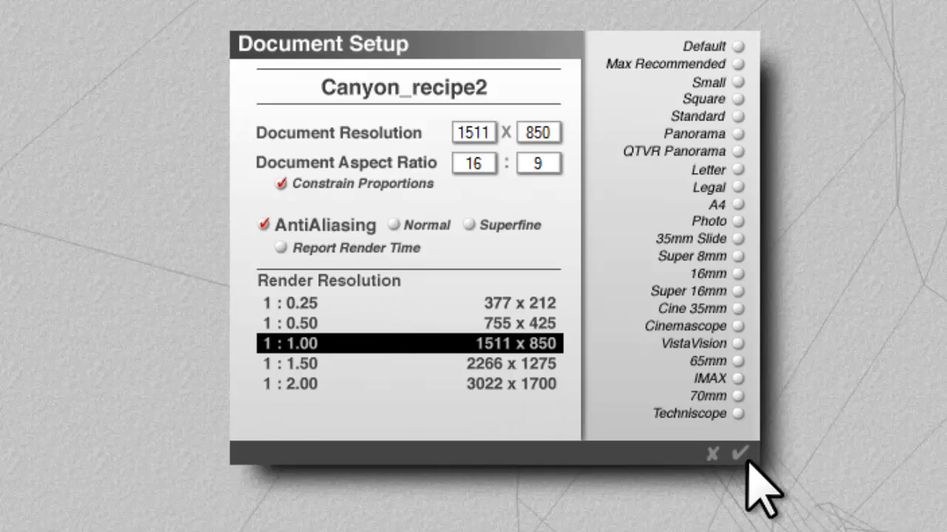
click(737, 452)
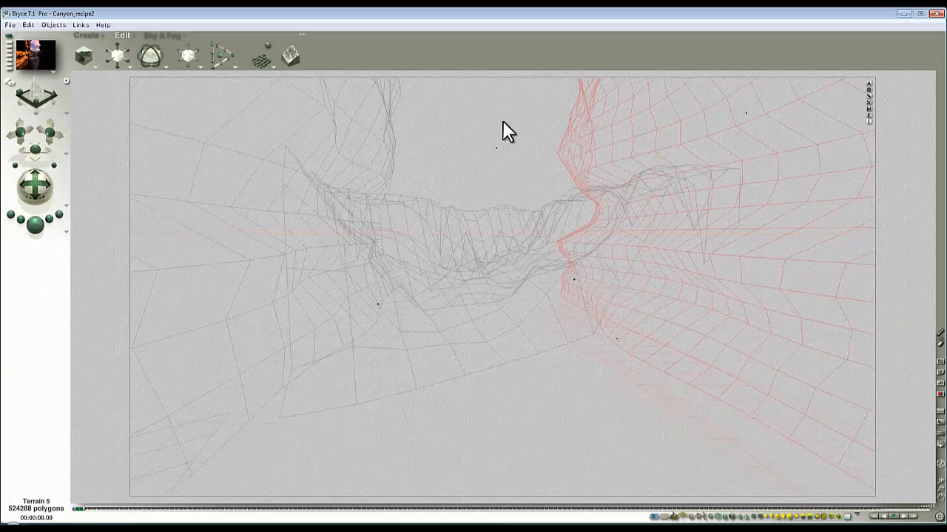
Step: Change the working view from Camera View to Top View over the canyon walls
click(34, 230)
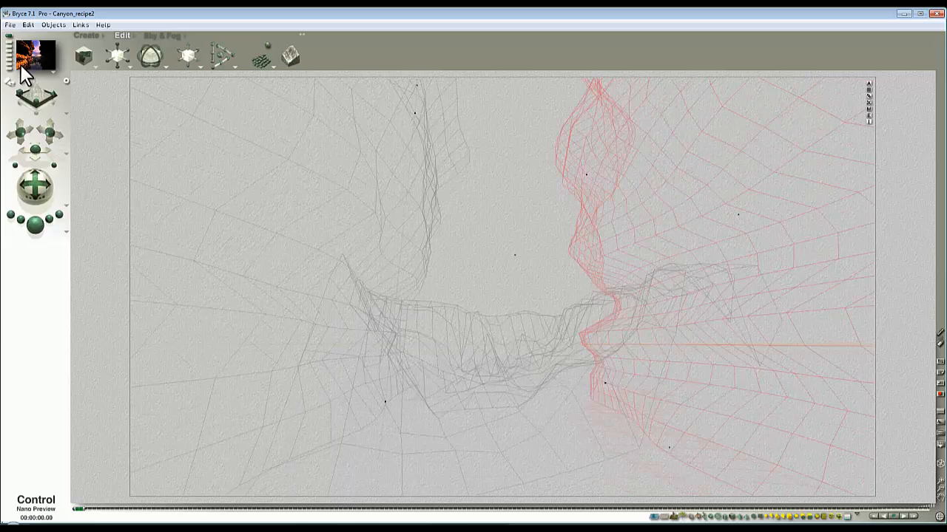
click(33, 228)
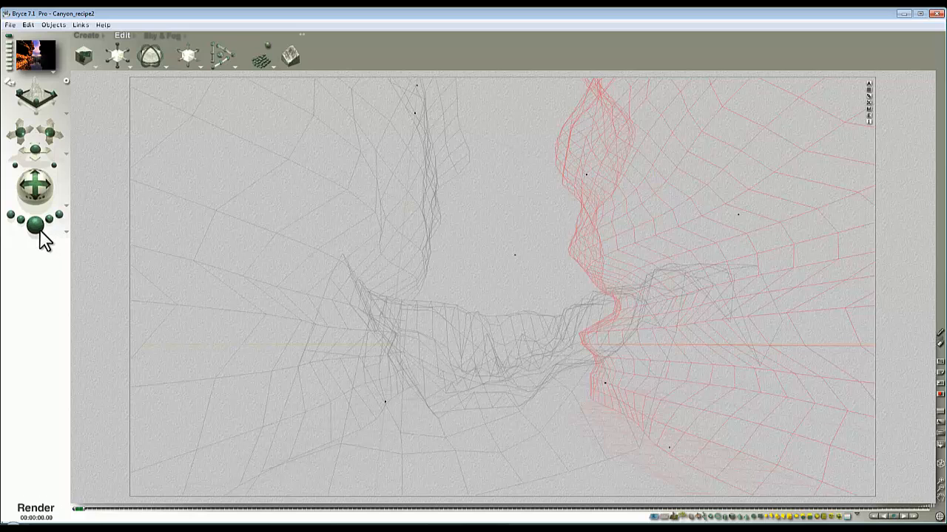
click(36, 228)
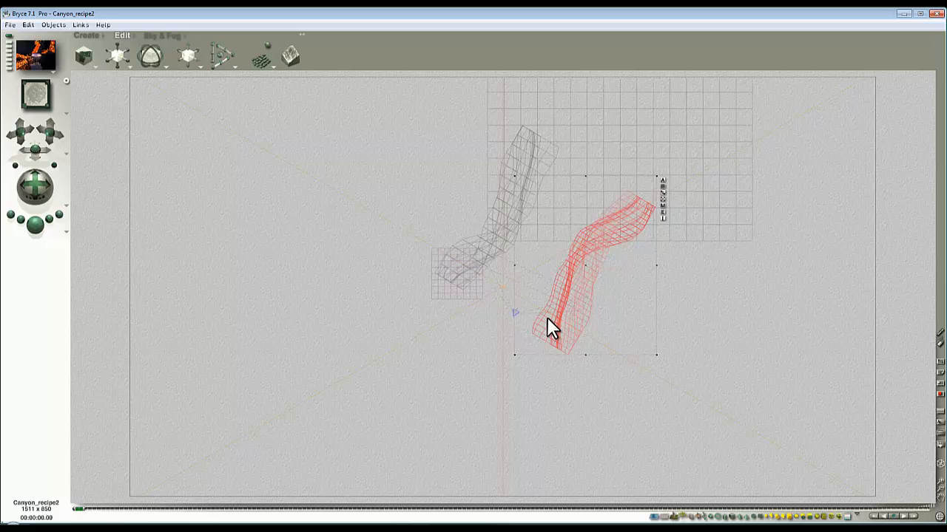
Step: Inspect the water material in the Materials Lab and browse a stored Material Library collection
right_click(554, 327)
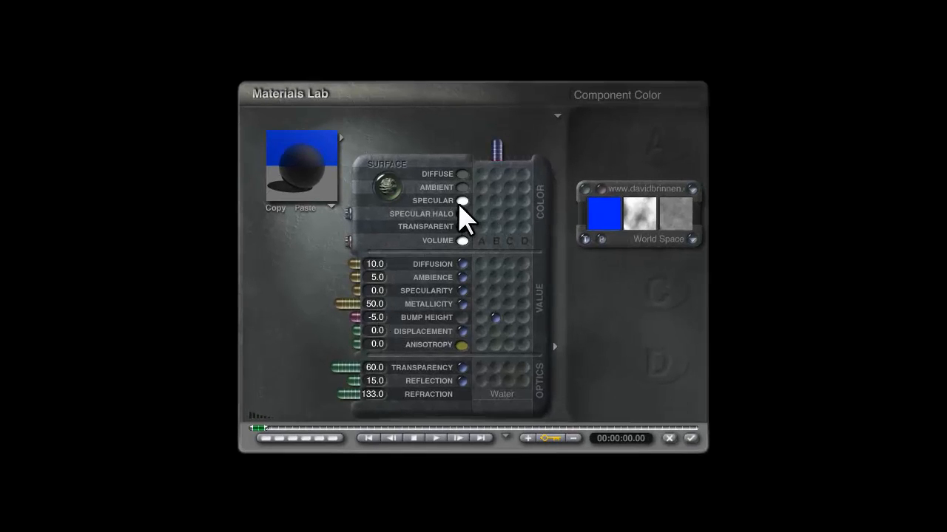
click(461, 201)
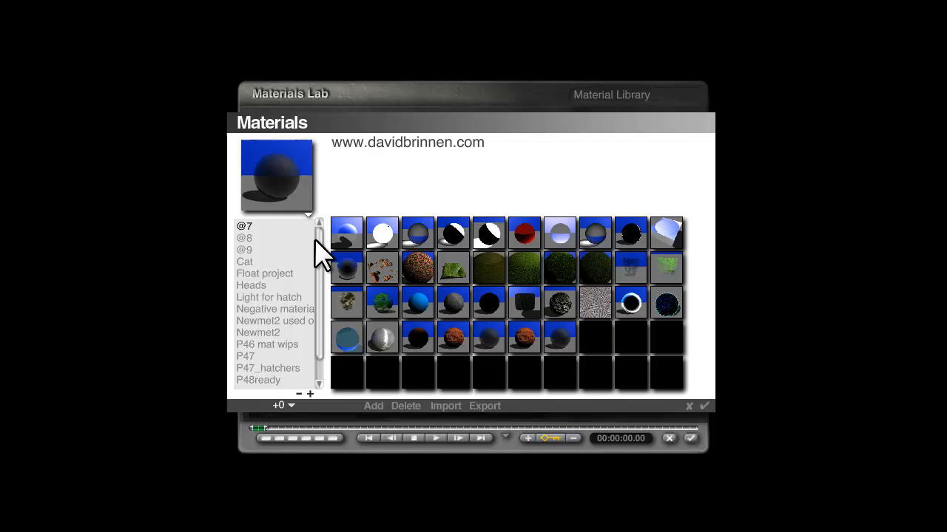
click(244, 249)
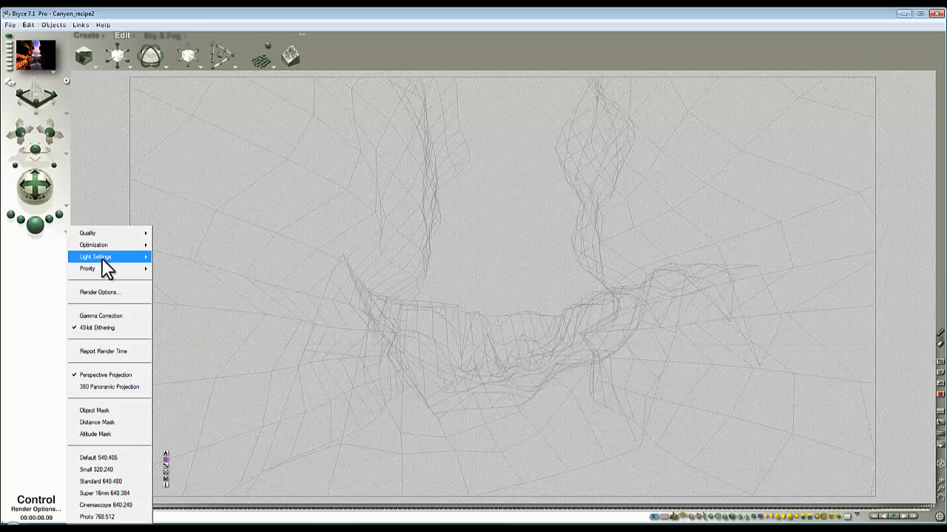
Step: Accept render settings: Premium Effect AntiAliasing, 36 rays, Soft Shadows, Blurry Reflections, True Ambience
click(101, 291)
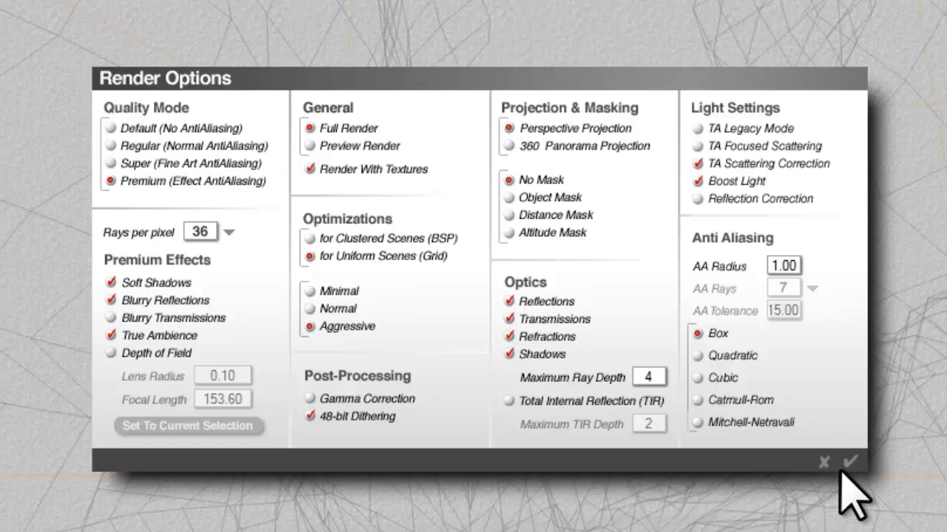
click(848, 461)
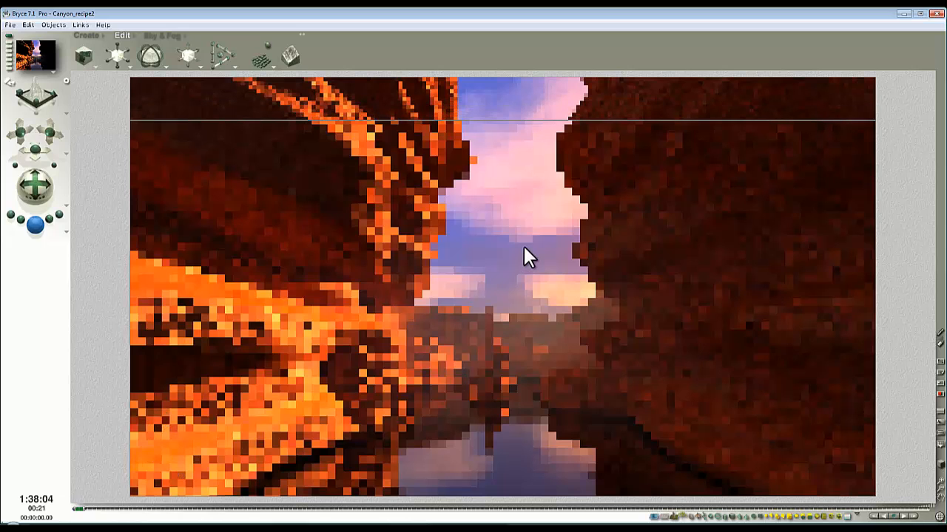
mouse_move(496, 210)
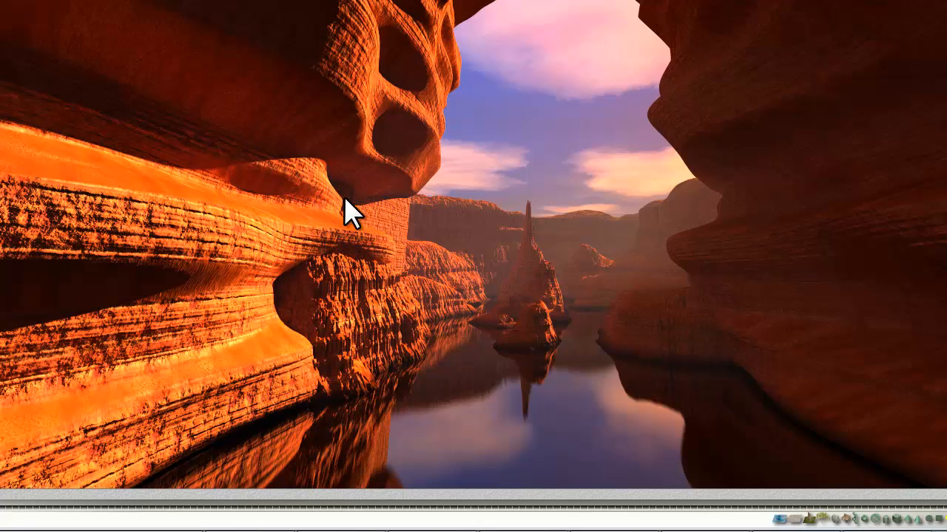
mouse_move(427, 224)
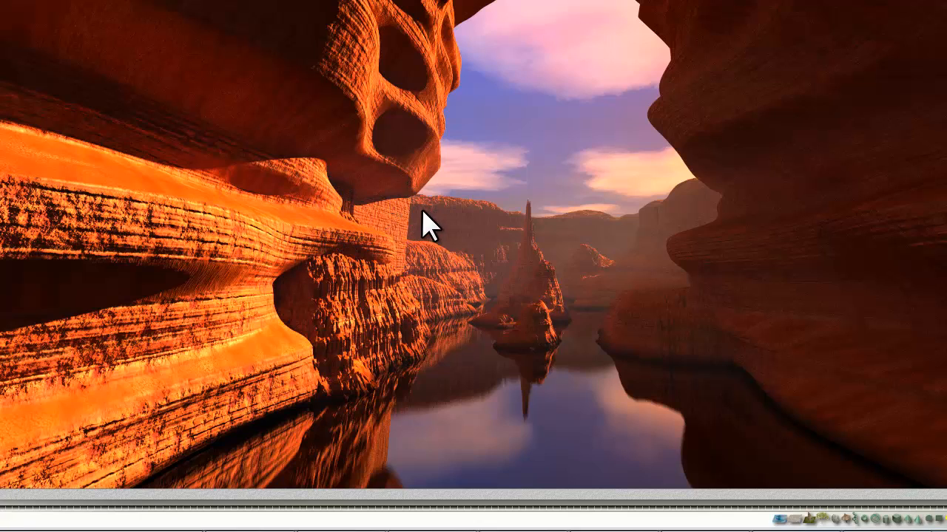
mouse_move(415, 299)
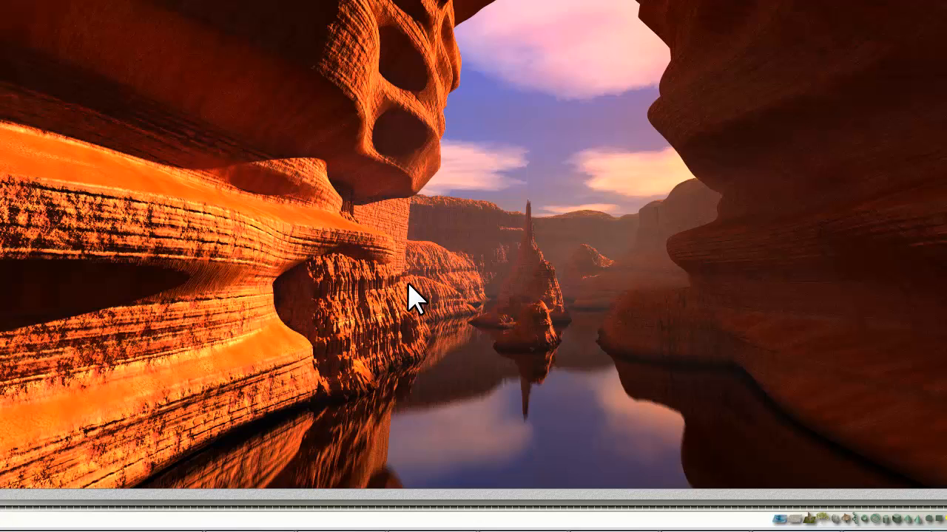
mouse_move(413, 269)
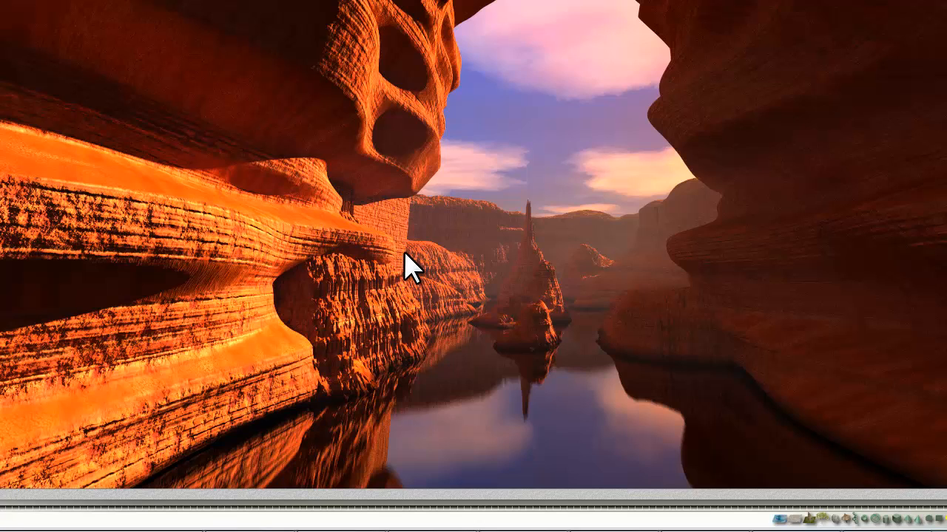
mouse_move(388, 215)
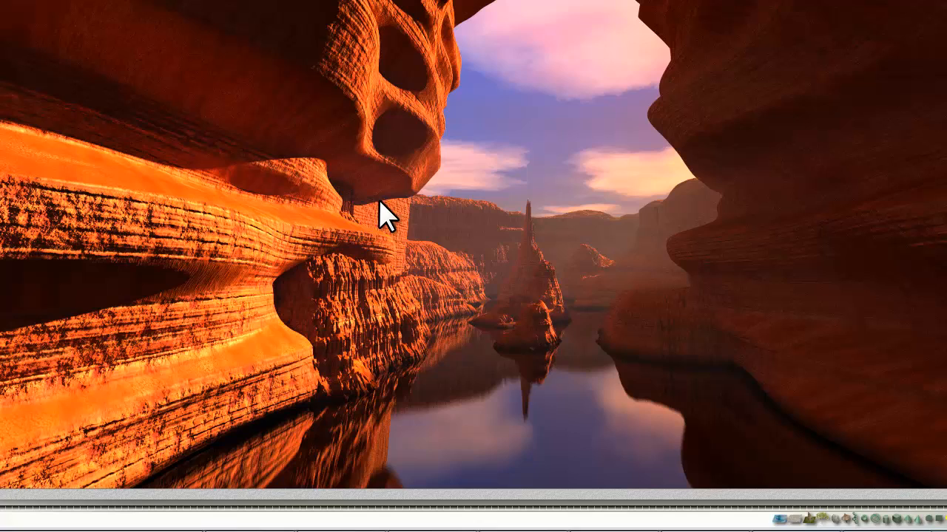
mouse_move(392, 456)
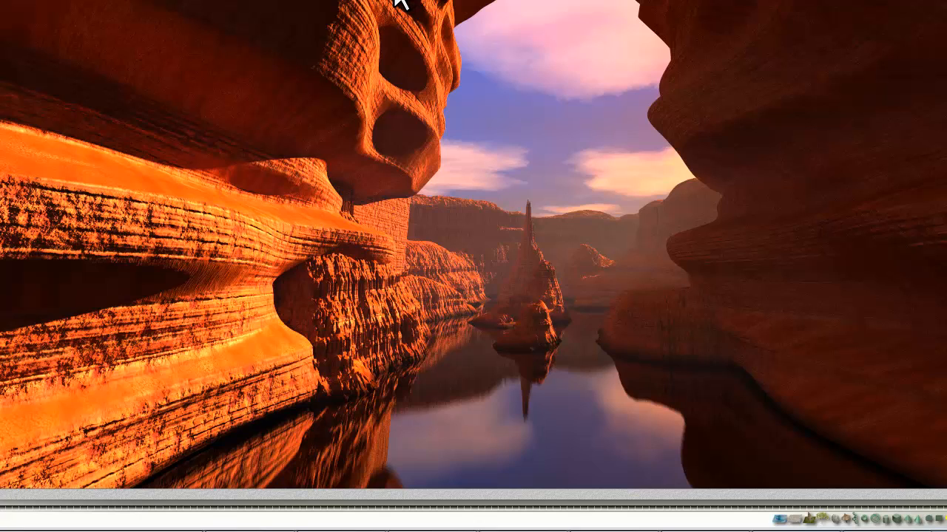
mouse_move(406, 31)
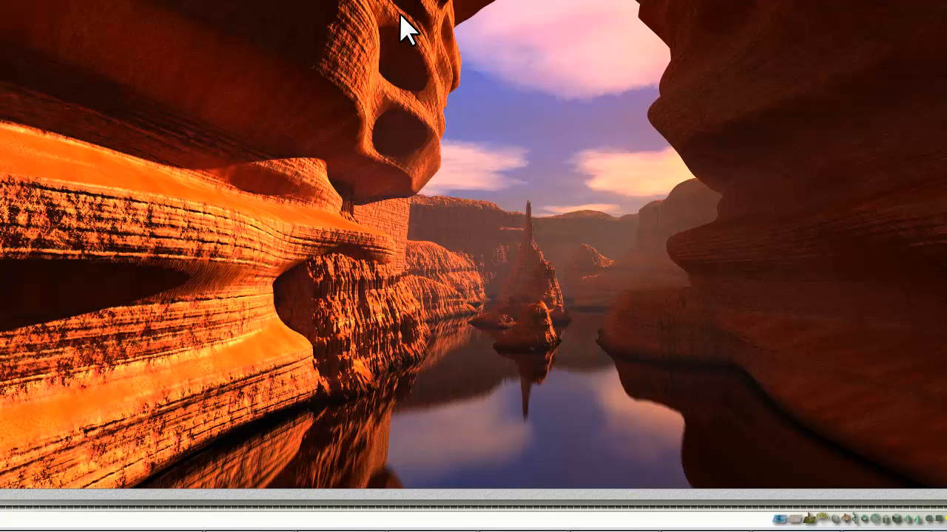
mouse_move(391, 17)
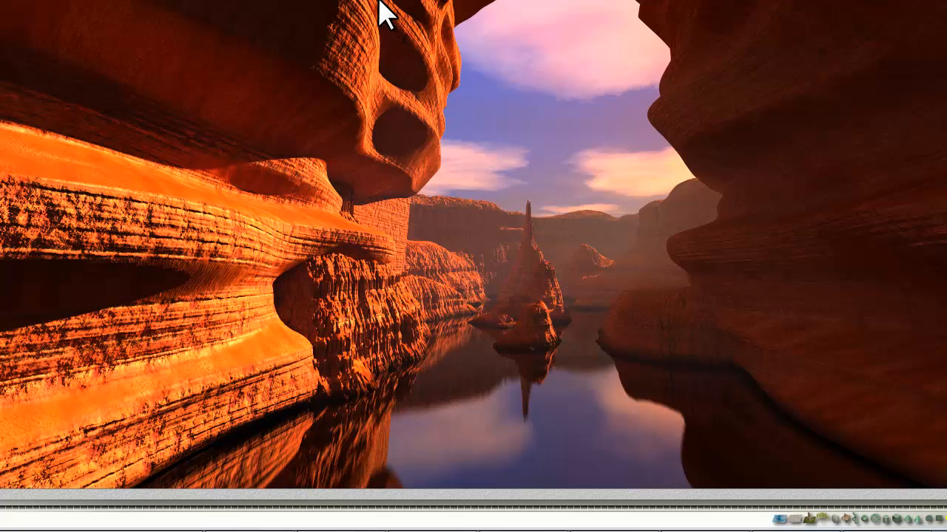
mouse_move(364, 80)
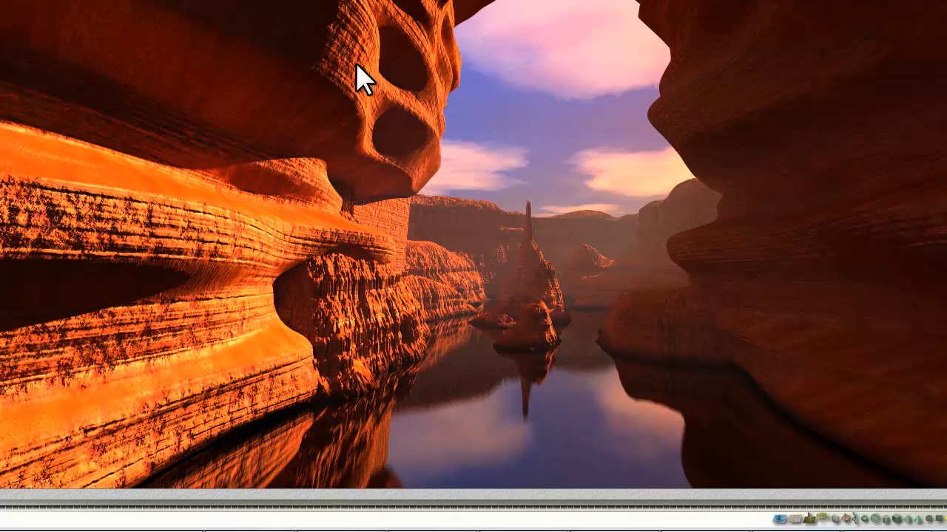
mouse_move(387, 88)
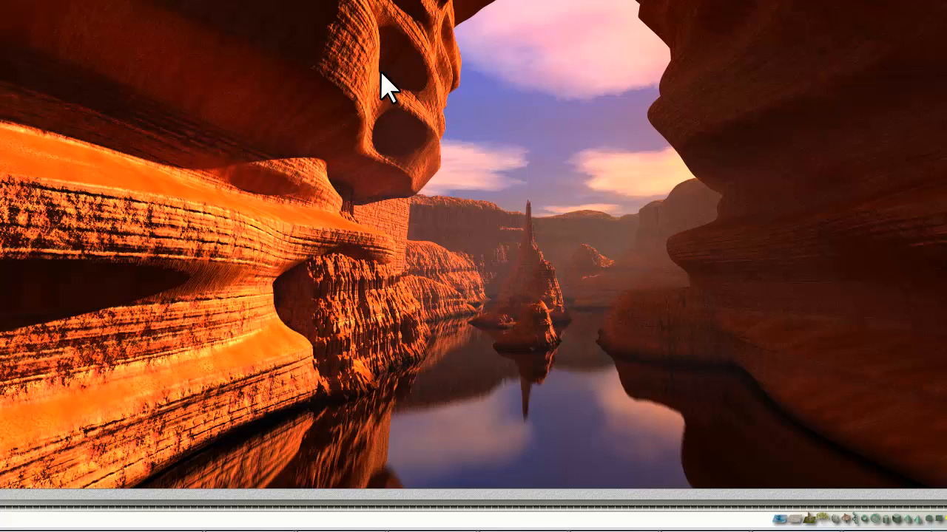
mouse_move(391, 79)
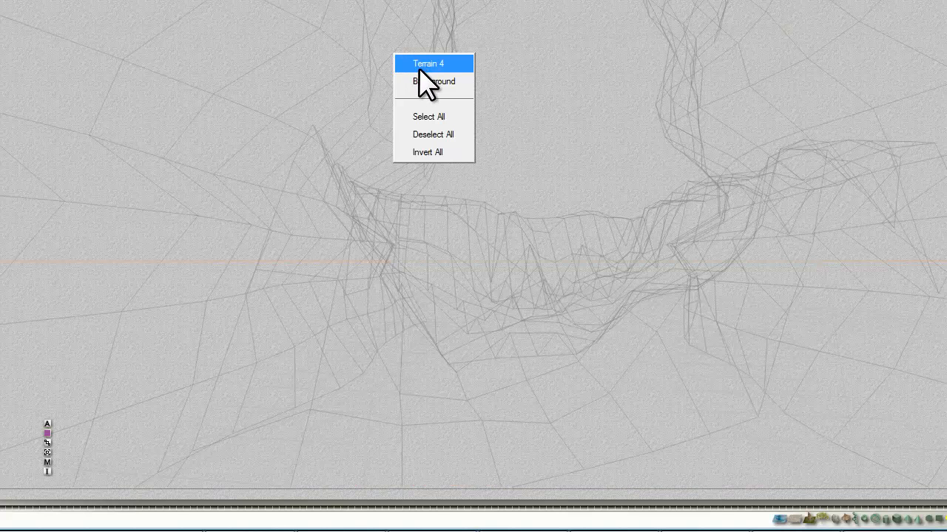
Step: Choose Terrain 4 from the overlapping-object popup to edit its height map
click(428, 62)
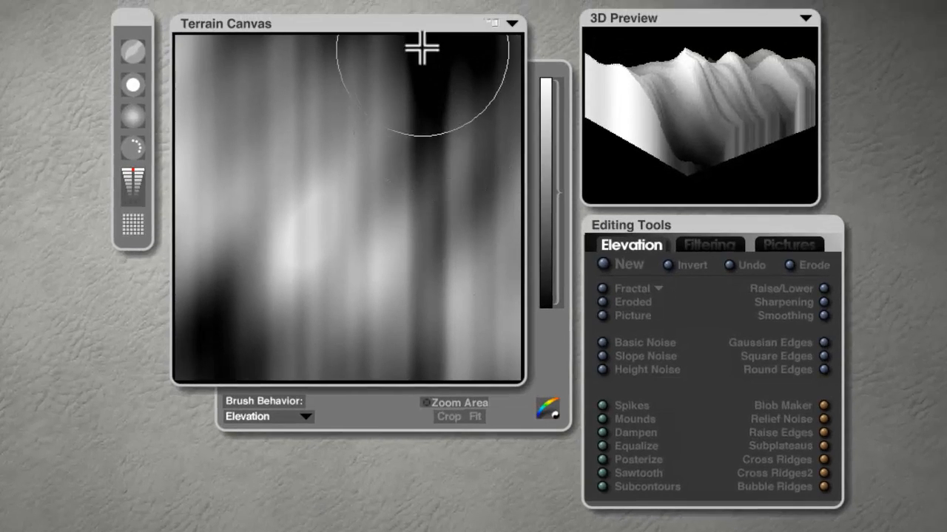
mouse_move(491, 47)
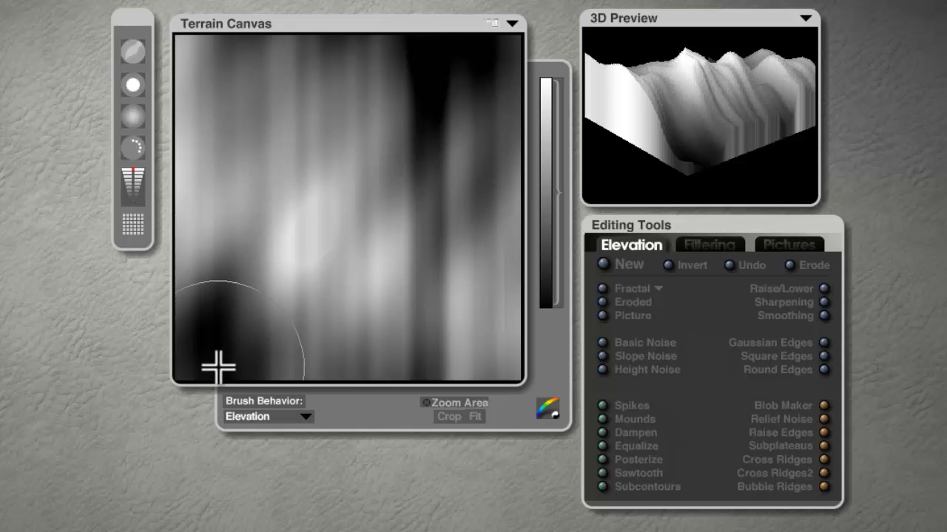
mouse_move(487, 117)
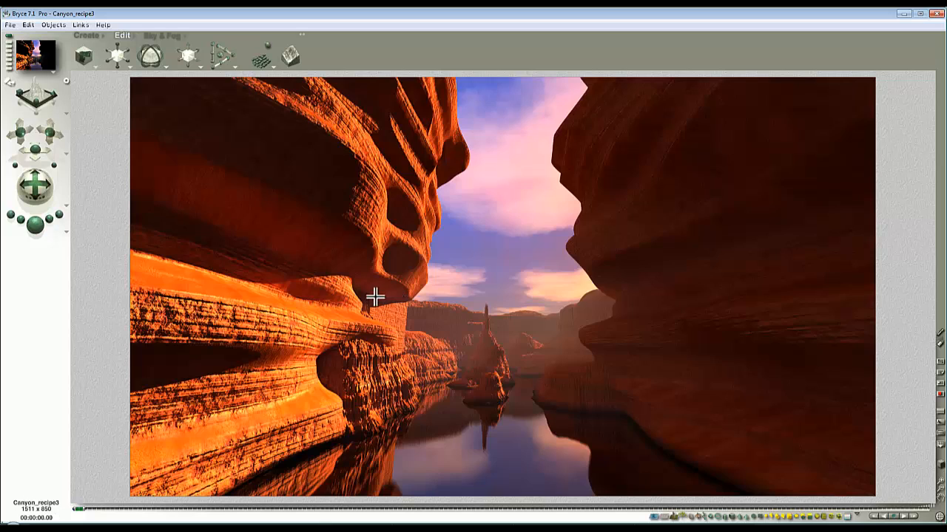
mouse_move(412, 294)
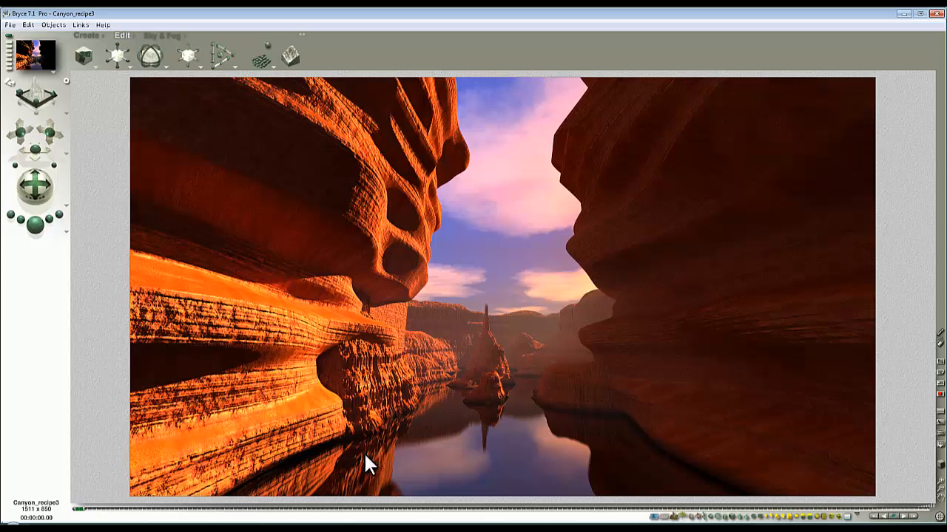
mouse_move(412, 299)
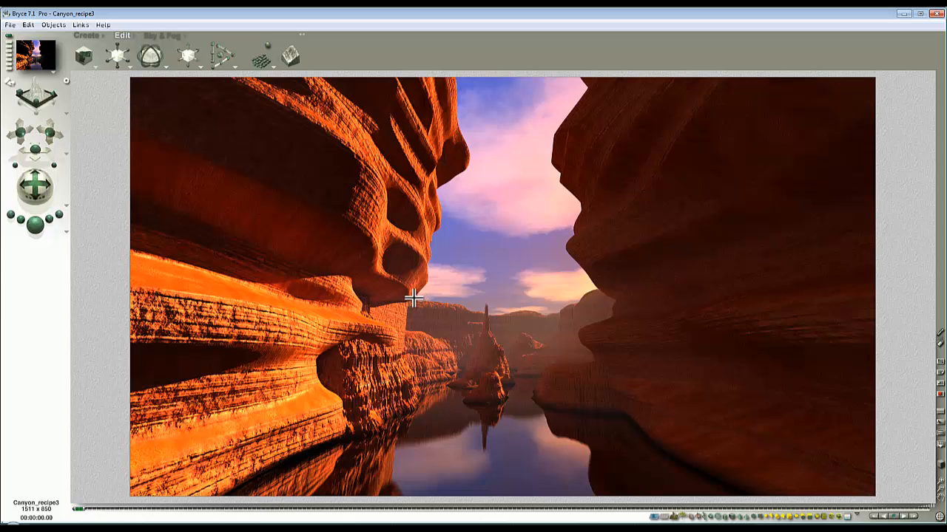
Step: Marquee the narrow strip left of centre containing the straight-line artifact for a plot re-render
drag(414, 299, 344, 501)
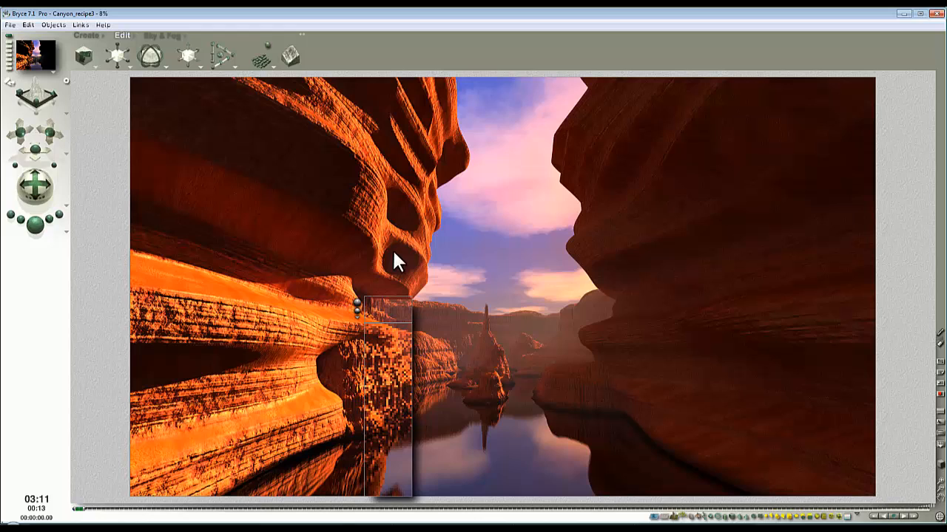
mouse_move(396, 362)
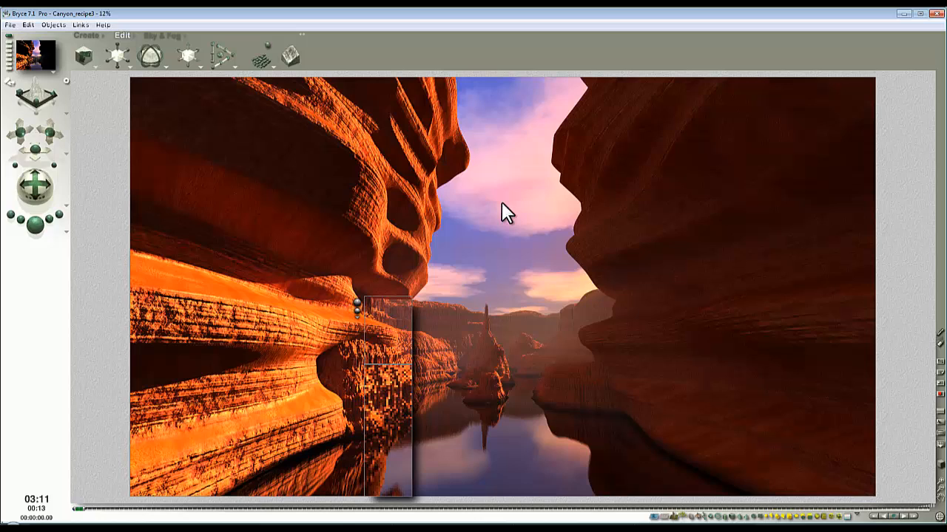
mouse_move(503, 223)
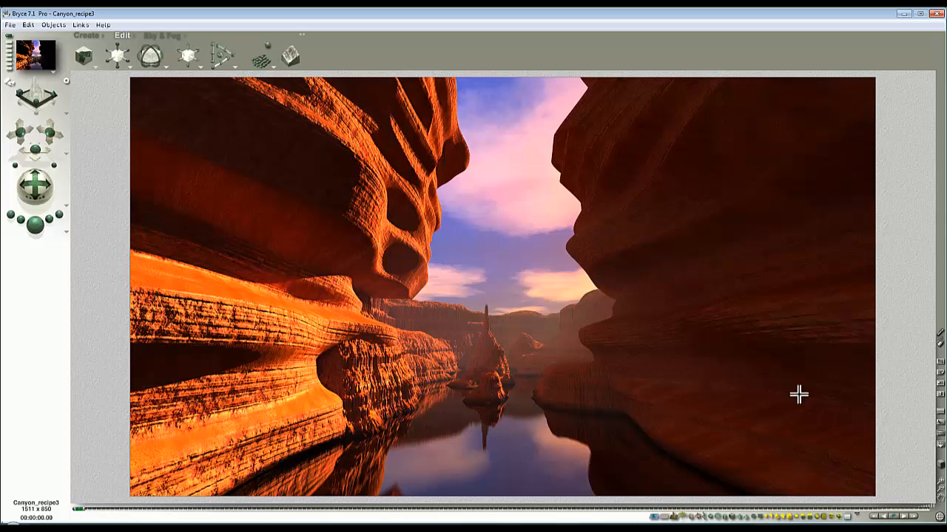
mouse_move(364, 333)
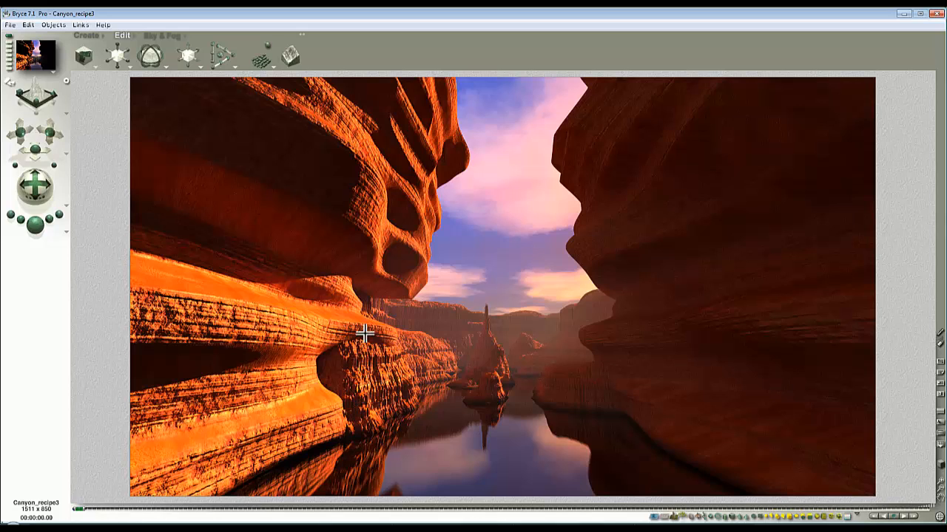
mouse_move(937, 414)
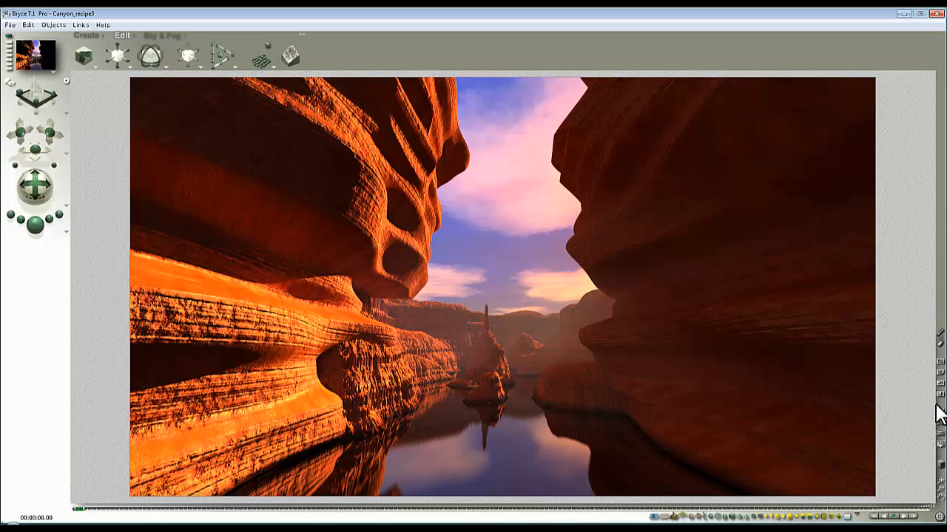